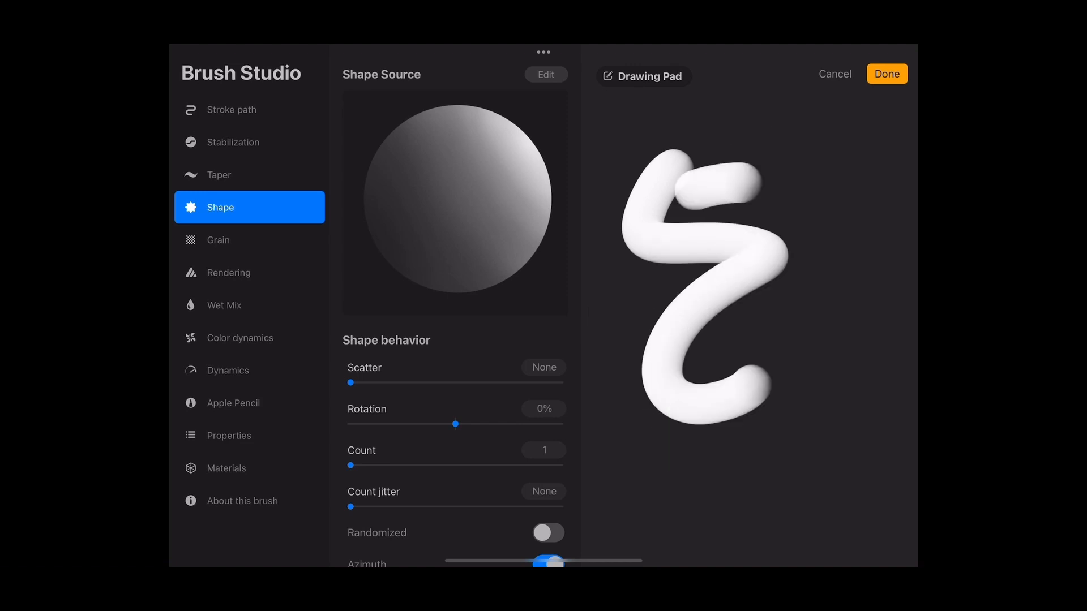
Step: Test the brush on the Drawing Pad and rename it, typing 'Spher' as the new name
{"action": "left_click", "coordinate": [644, 76]}
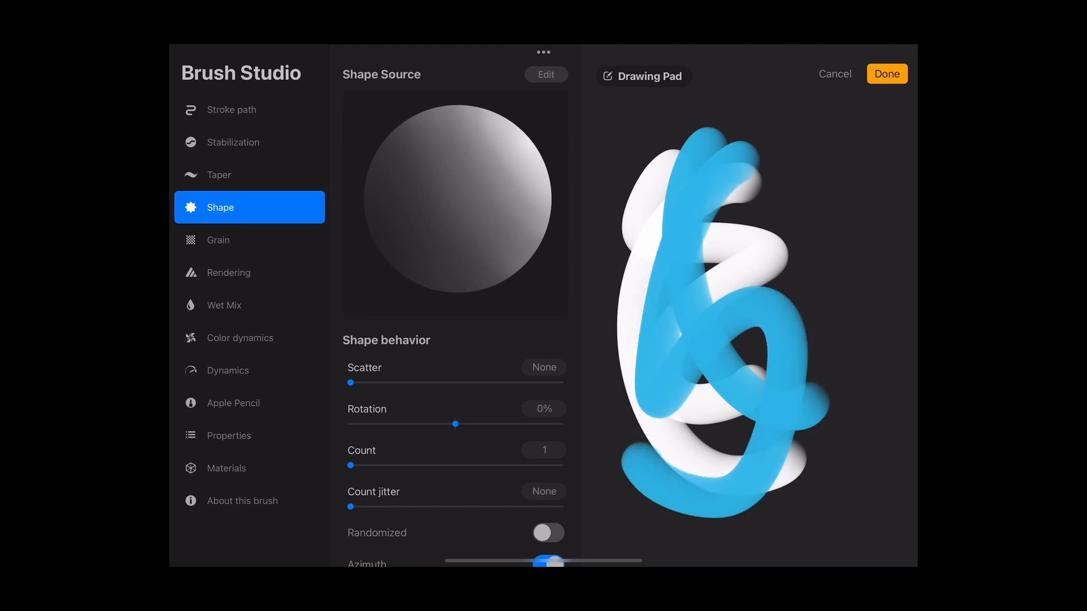
{"action": "left_click", "coordinate": [243, 500]}
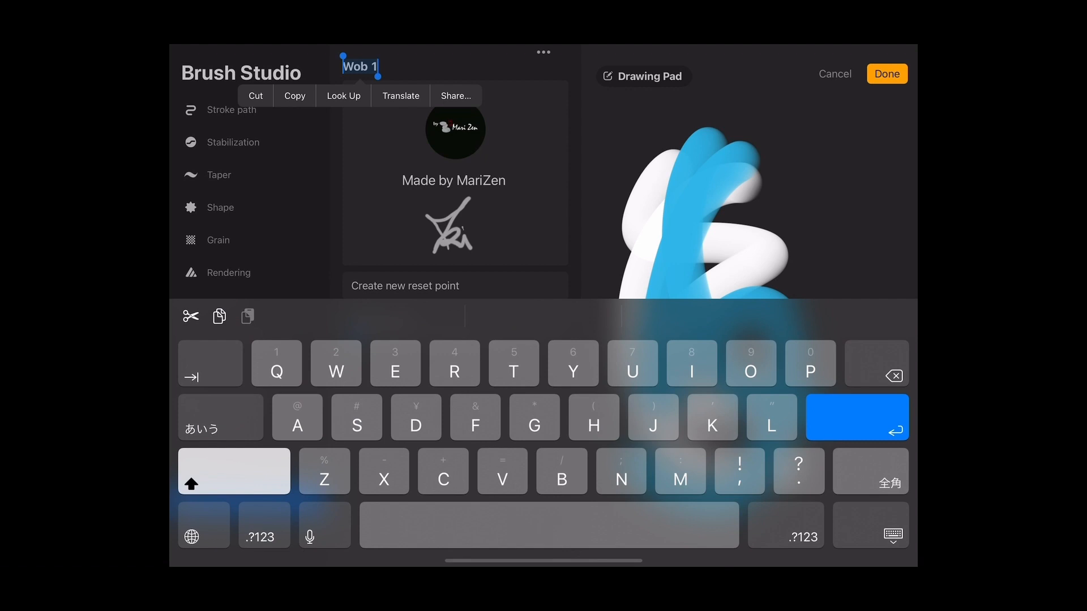
{"action": "type", "text": "Spher"}
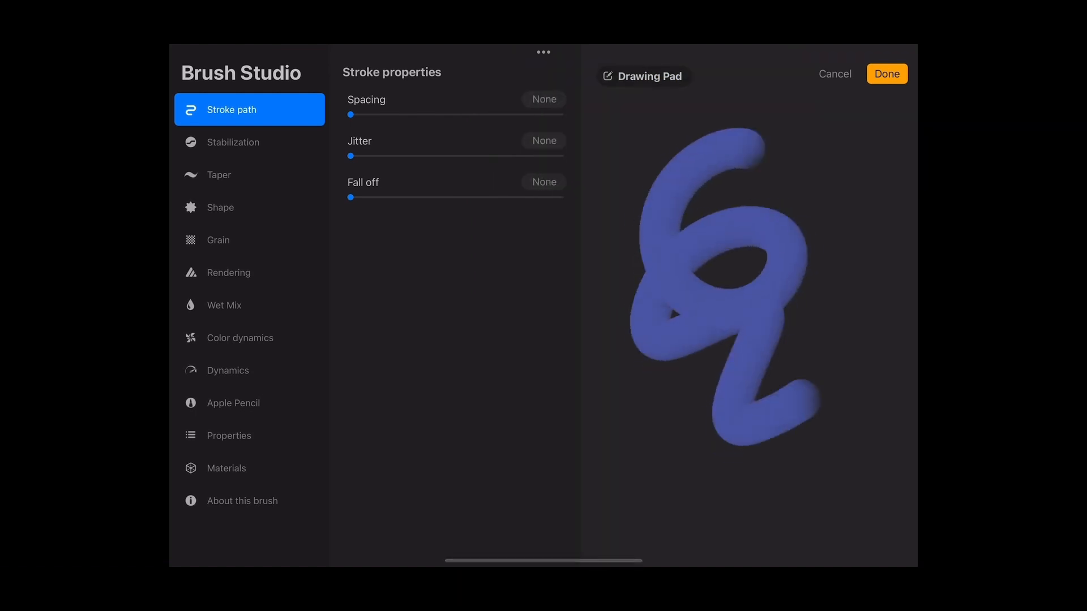
Step: In the Grain settings, scroll the Source Library toward the Pen Glow texture for the grain source
{"action": "left_click", "coordinate": [220, 207]}
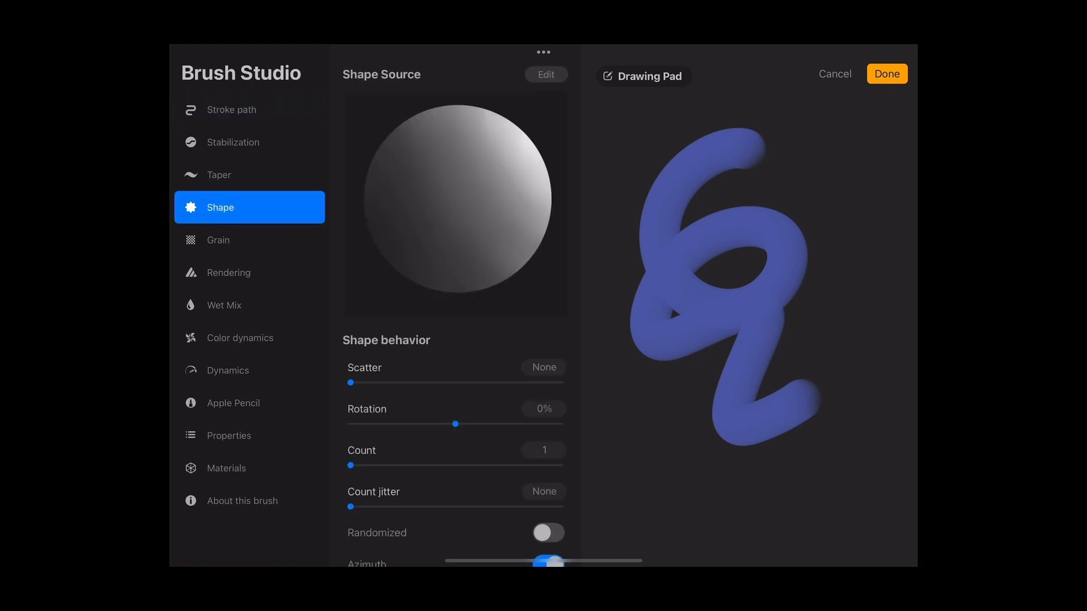
{"action": "left_click", "coordinate": [249, 240]}
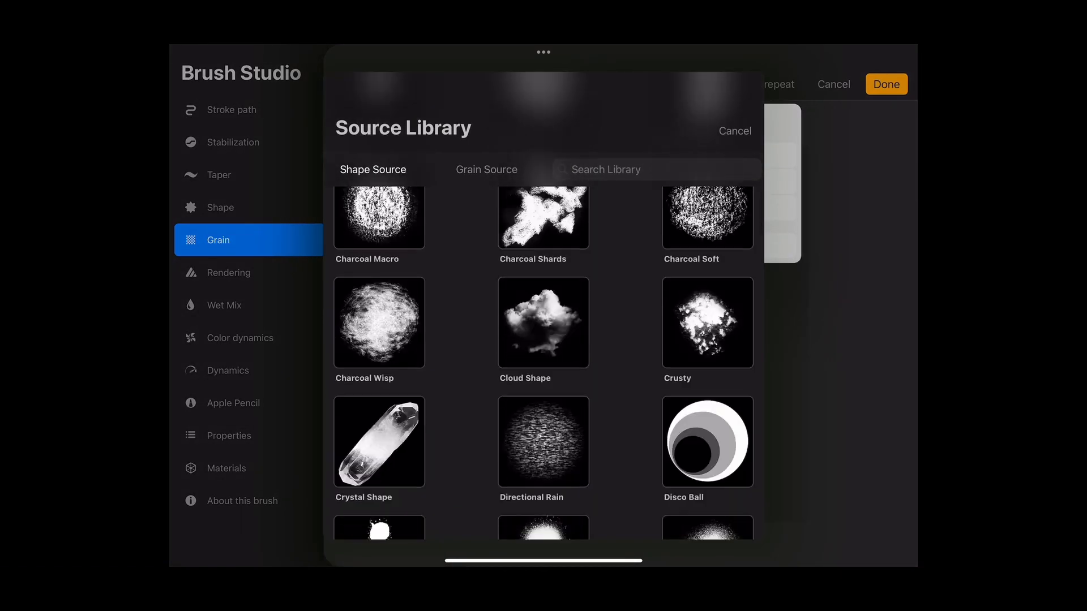
{"action": "scroll", "scroll_direction": "down", "scroll_amount": 3}
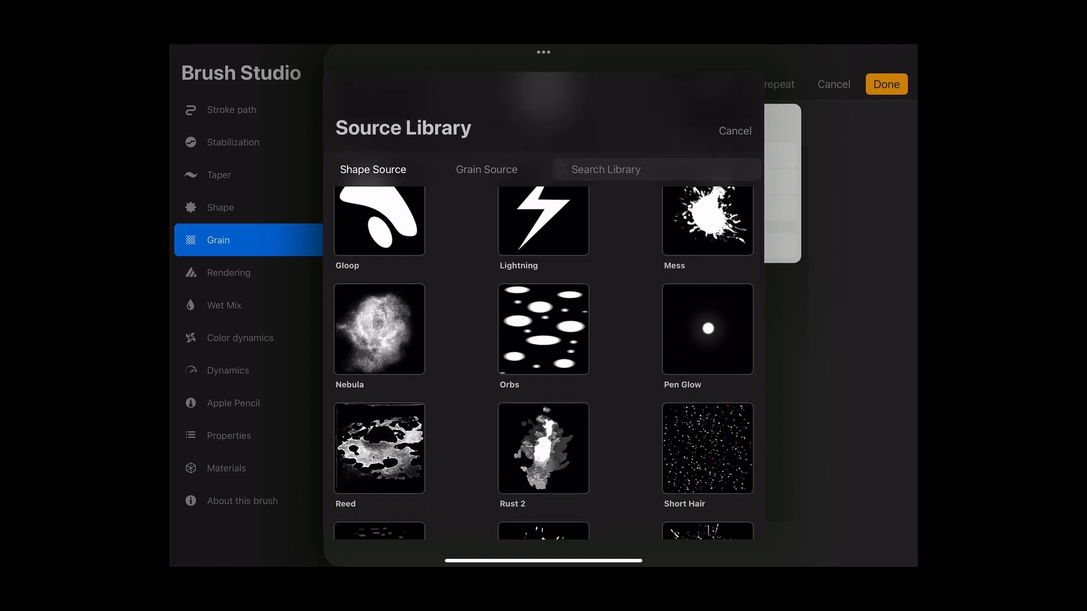
{"action": "scroll", "scroll_direction": "down", "scroll_amount": 3}
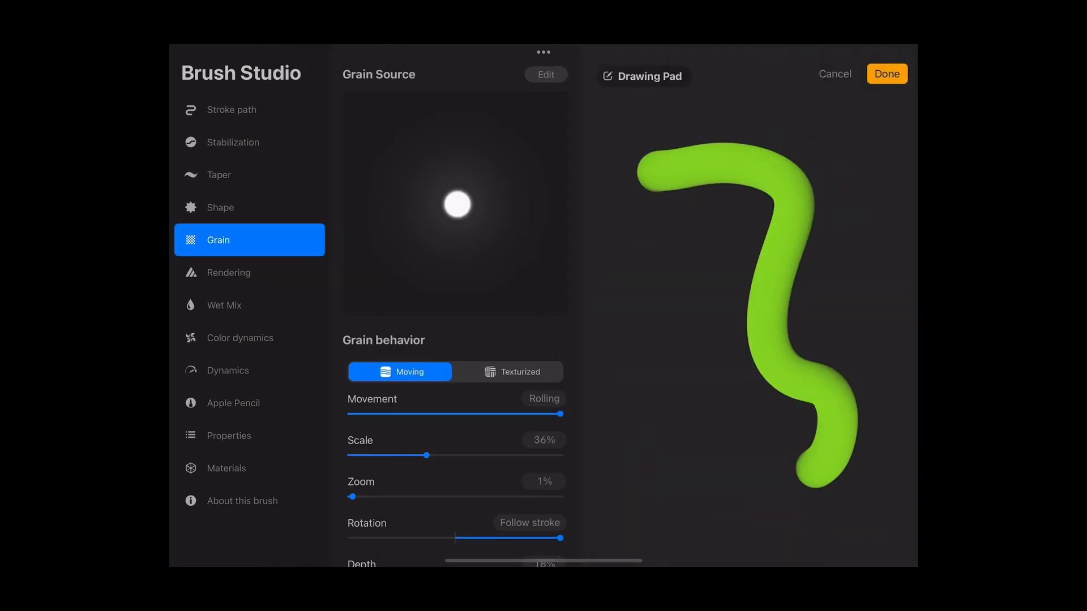
Step: Lower grain scale to about 15% and raise grain depth to roughly 92%, with a green test stroke
{"action": "left_click_drag", "start_coordinate": [560, 415], "coordinate": [520, 414]}
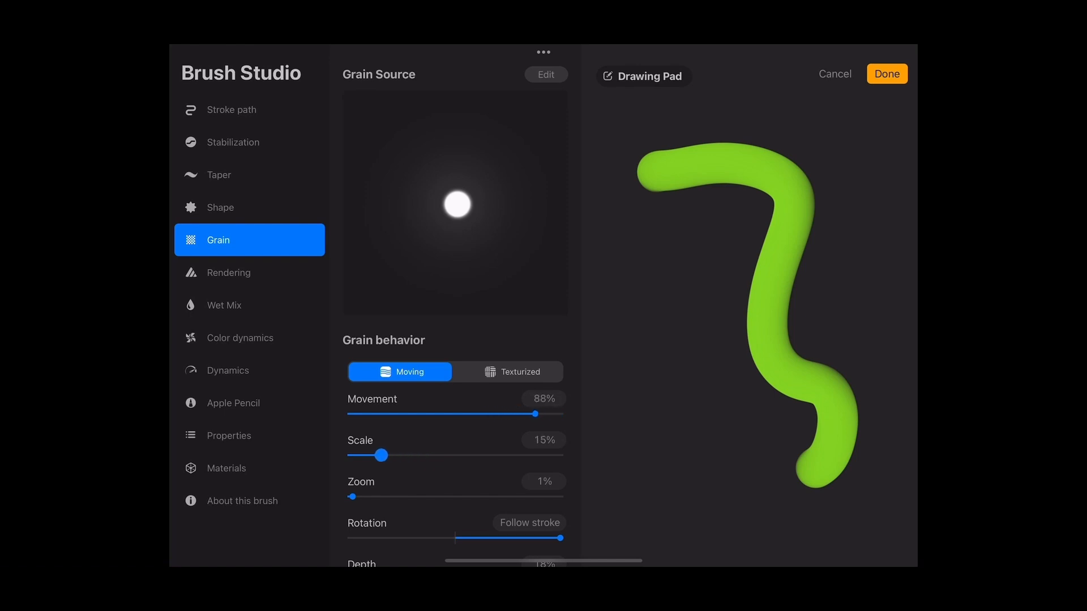
{"action": "left_click_drag", "start_coordinate": [381, 455], "coordinate": [387, 455]}
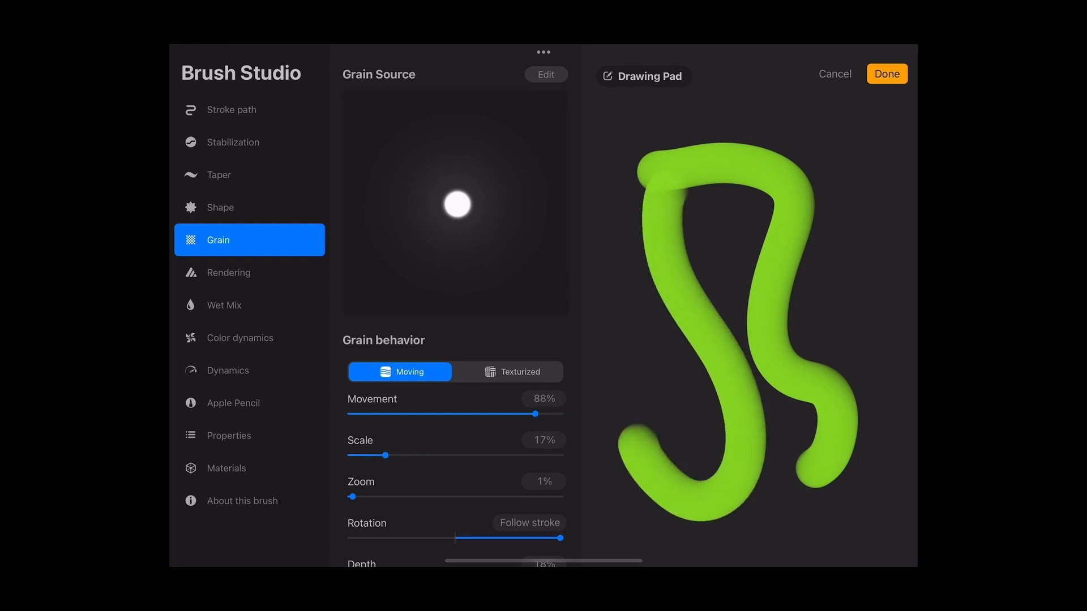
{"action": "scroll", "scroll_direction": "down", "scroll_amount": 3}
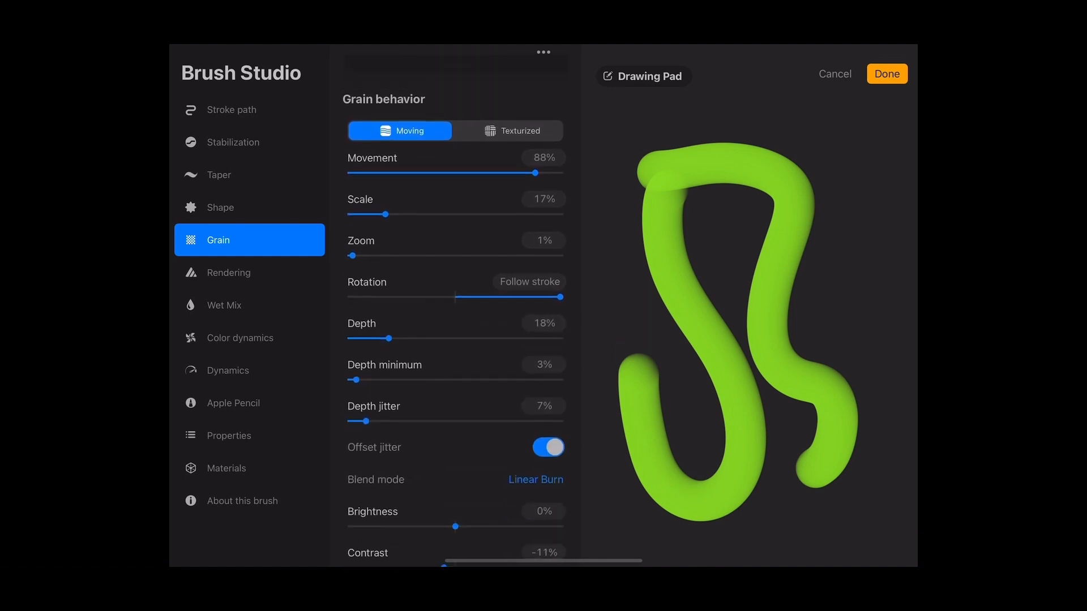
{"action": "left_click_drag", "start_coordinate": [391, 339], "coordinate": [504, 322]}
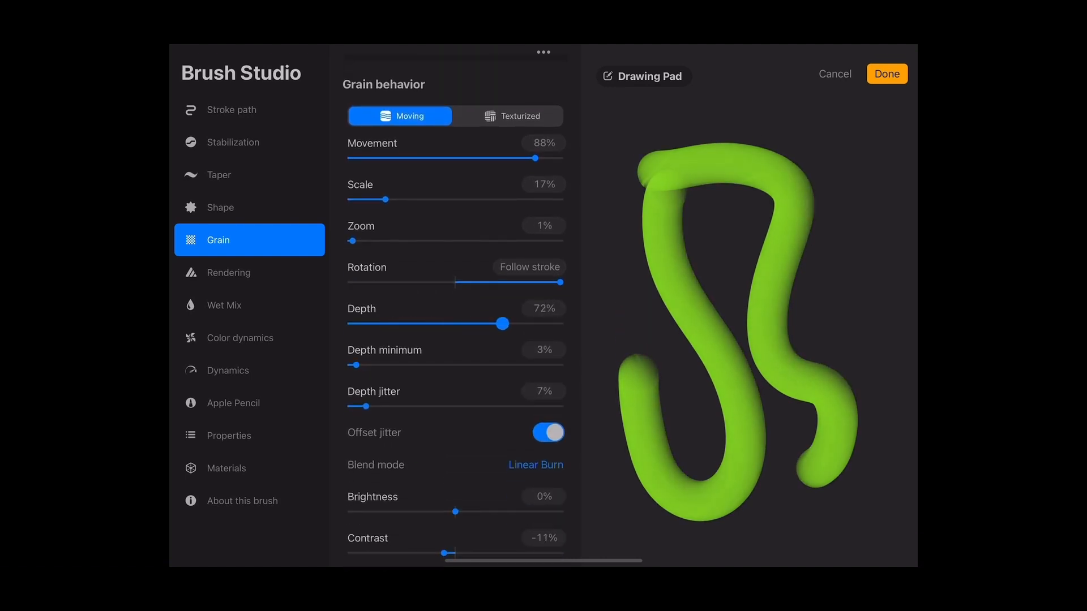
{"action": "left_click_drag", "start_coordinate": [503, 323], "coordinate": [542, 323]}
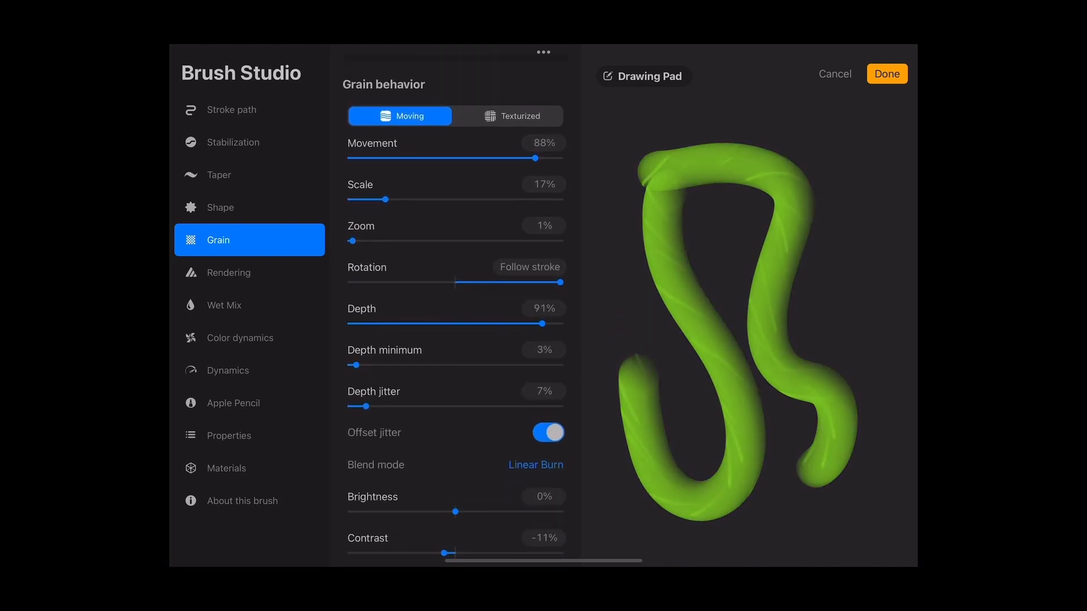
{"action": "left_click_drag", "start_coordinate": [541, 323], "coordinate": [551, 323]}
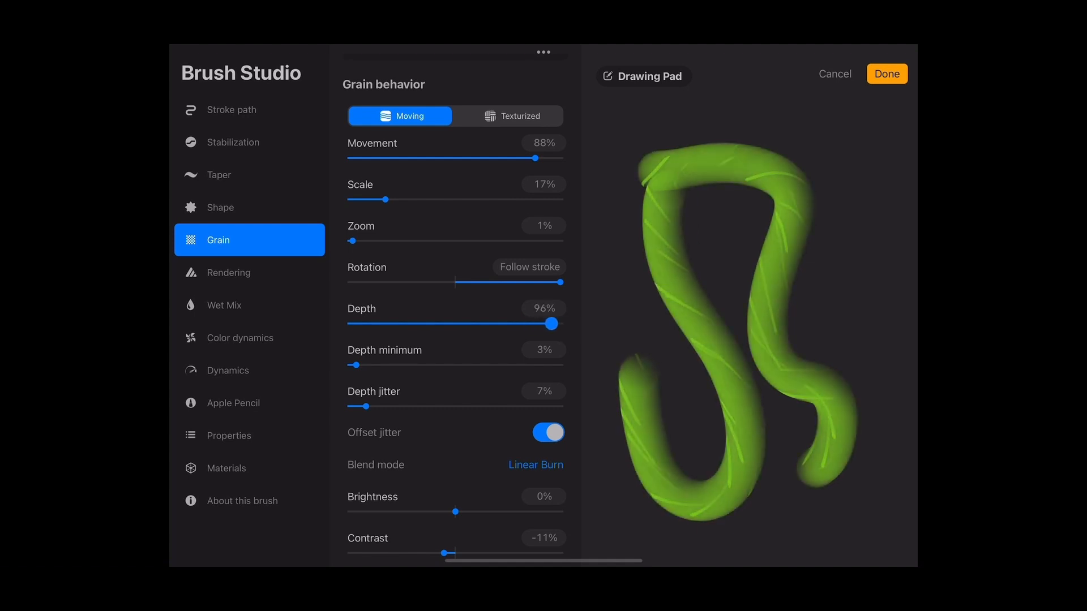
{"action": "left_click_drag", "start_coordinate": [551, 323], "coordinate": [541, 324]}
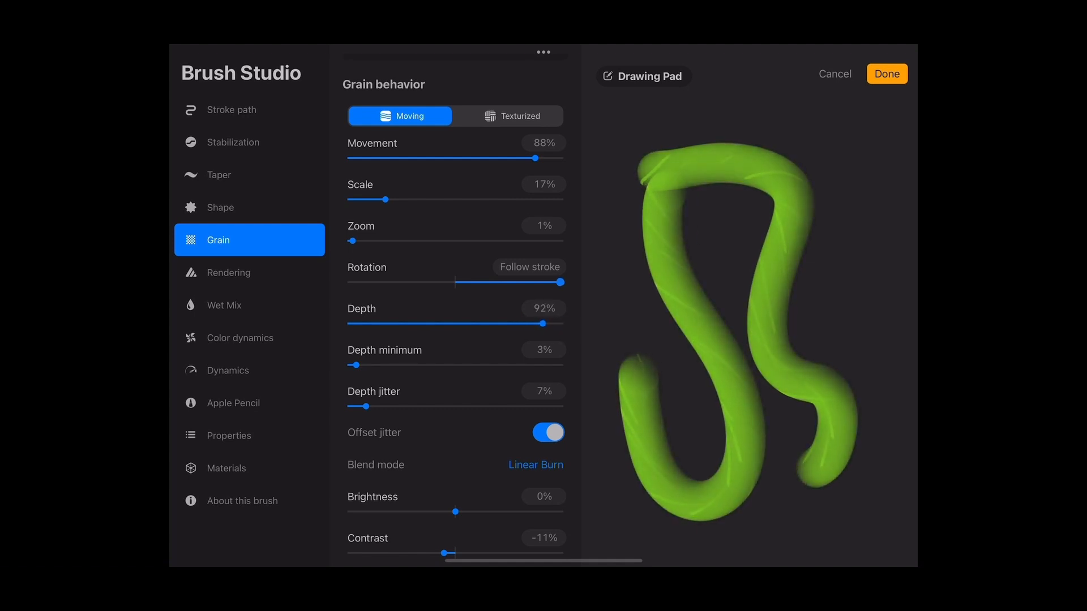
Step: Take grain rotation down from follow-stroke to 0%, then drag it back up
{"action": "left_click_drag", "start_coordinate": [561, 282], "coordinate": [468, 282]}
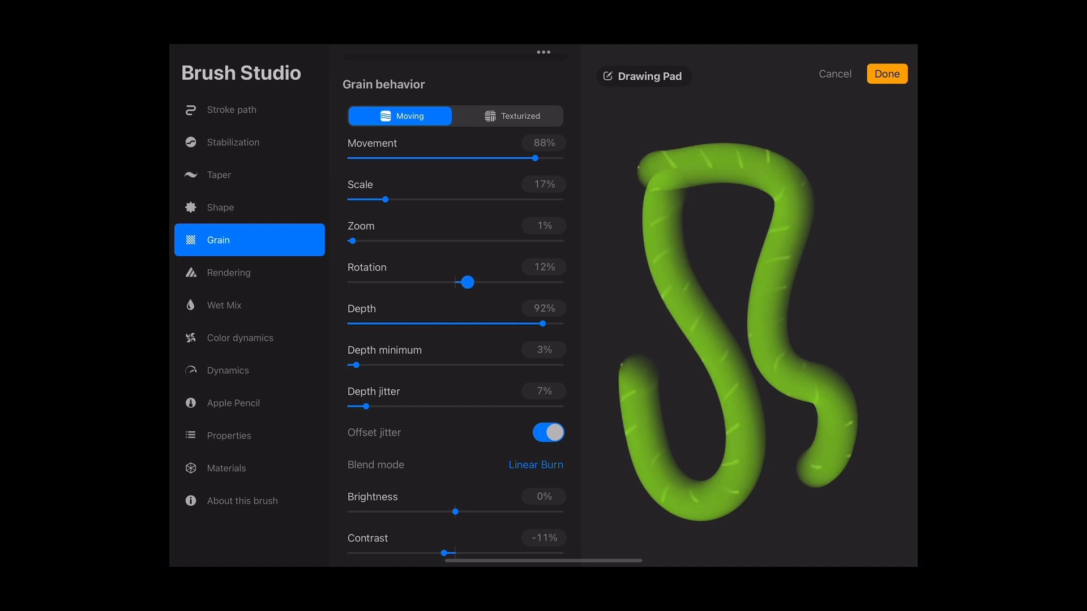
{"action": "left_click_drag", "start_coordinate": [468, 282], "coordinate": [463, 282]}
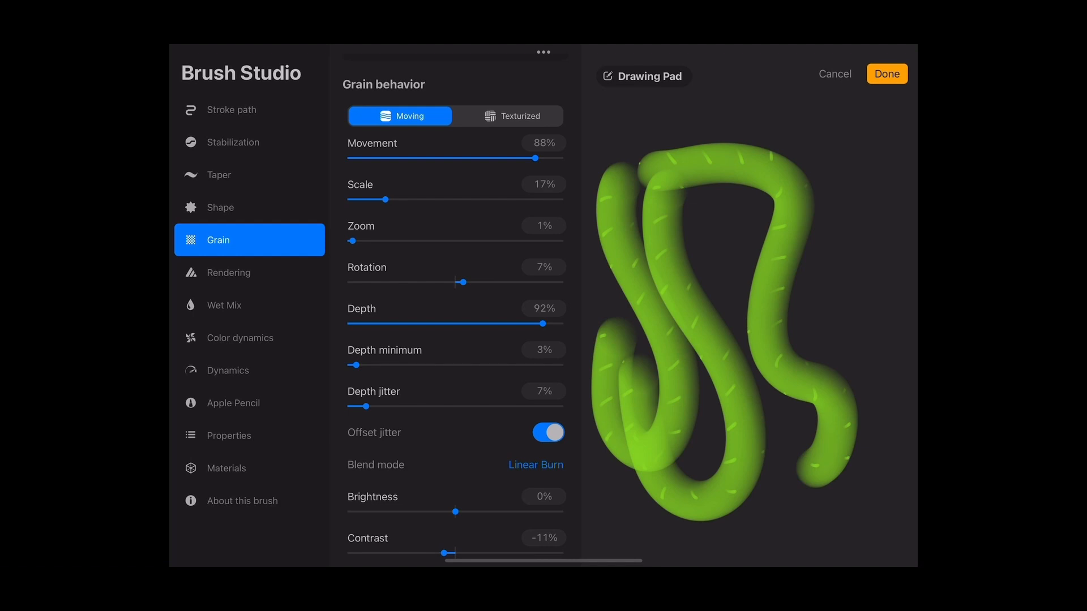
{"action": "left_click_drag", "start_coordinate": [466, 282], "coordinate": [454, 282]}
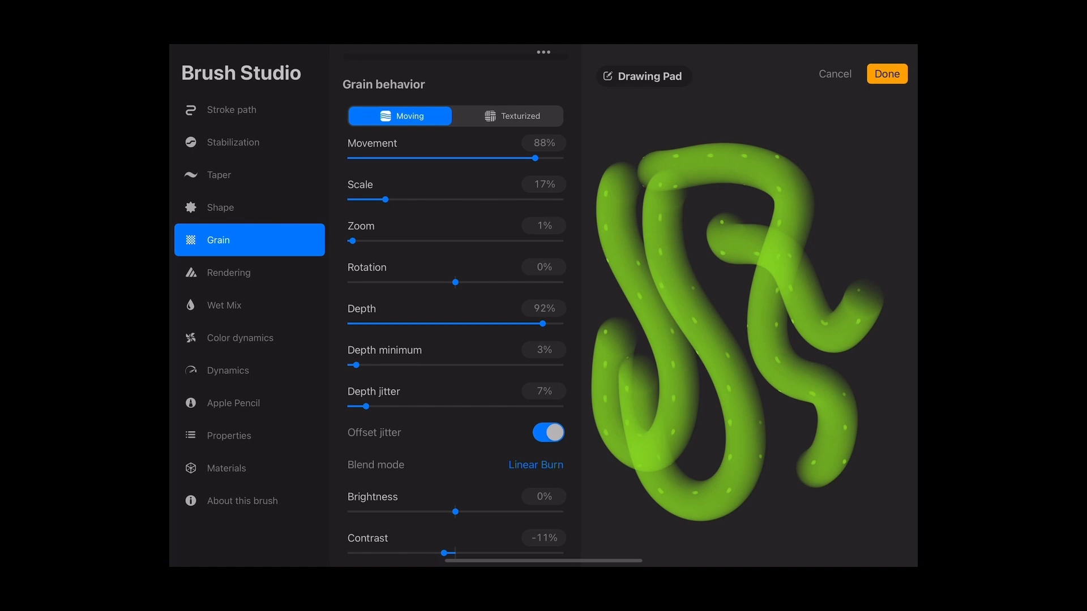
{"action": "left_click_drag", "start_coordinate": [455, 282], "coordinate": [565, 282]}
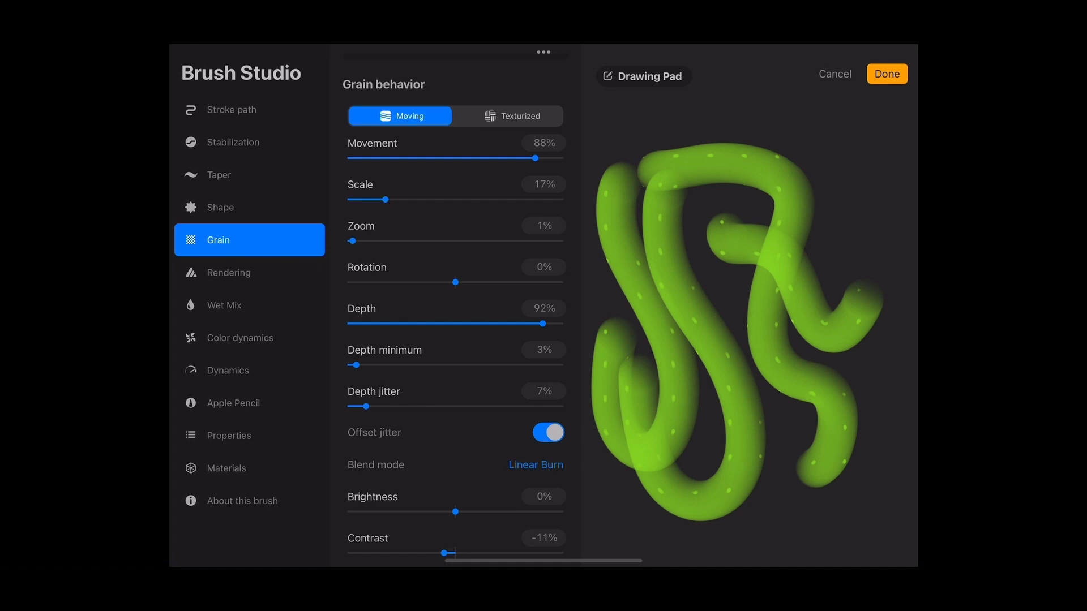
Step: Set grain scale to about 33%, movement near 82% and depth to 80%
{"action": "left_click_drag", "start_coordinate": [385, 199], "coordinate": [404, 199]}
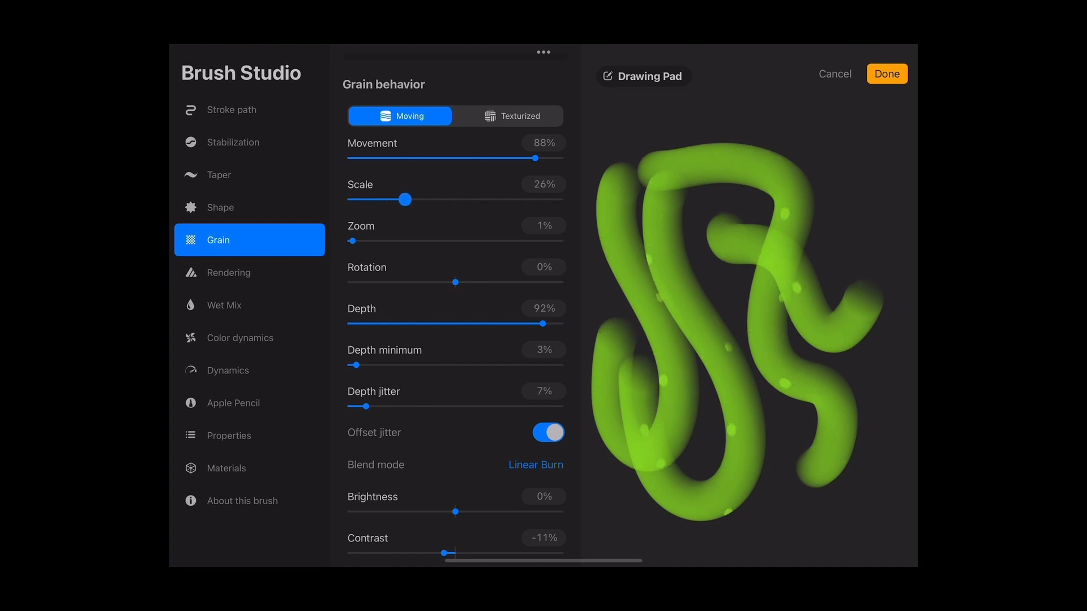
{"action": "left_click_drag", "start_coordinate": [404, 199], "coordinate": [419, 199]}
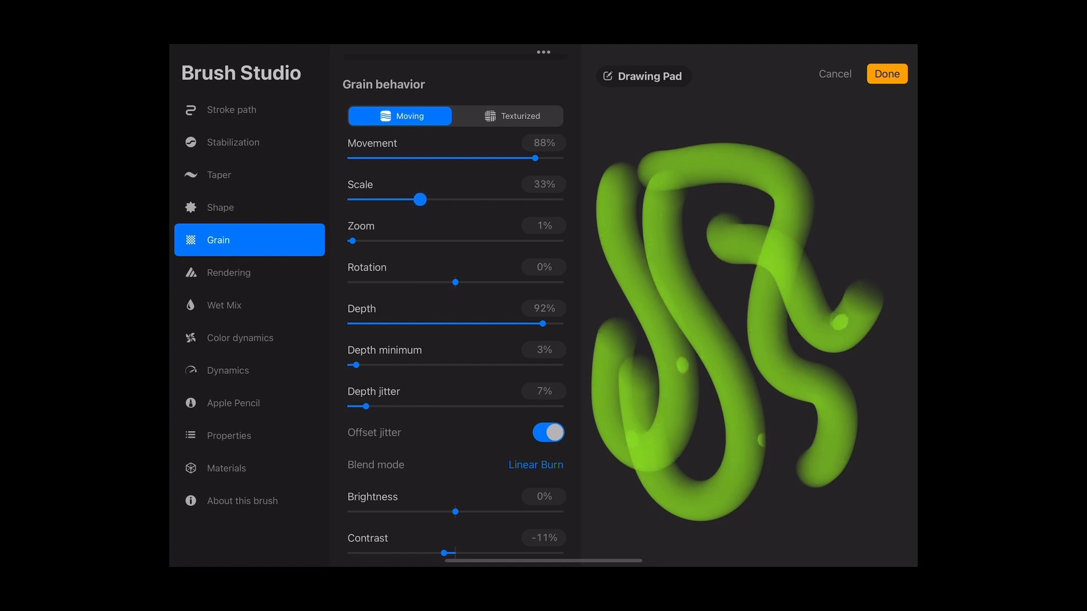
{"action": "left_click_drag", "start_coordinate": [416, 200], "coordinate": [427, 199]}
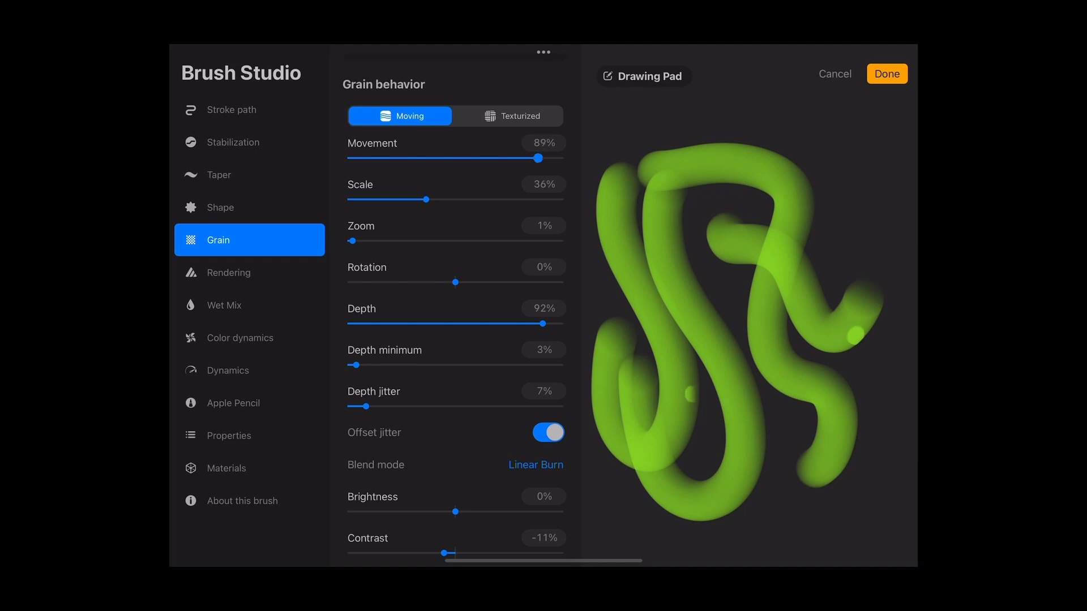
{"action": "left_click_drag", "start_coordinate": [537, 158], "coordinate": [523, 158]}
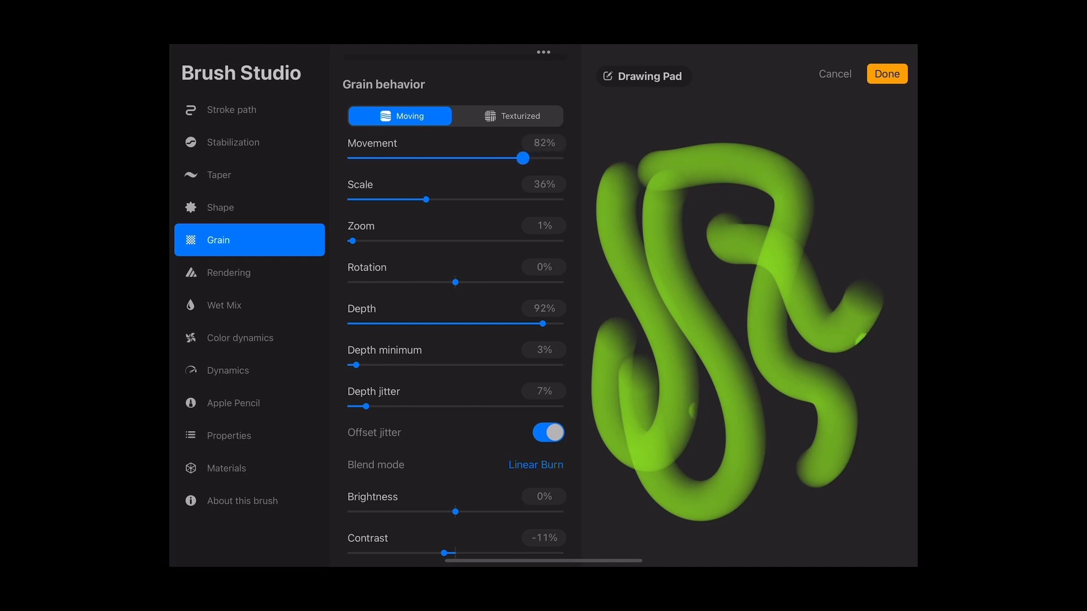
{"action": "left_click_drag", "start_coordinate": [523, 159], "coordinate": [533, 159]}
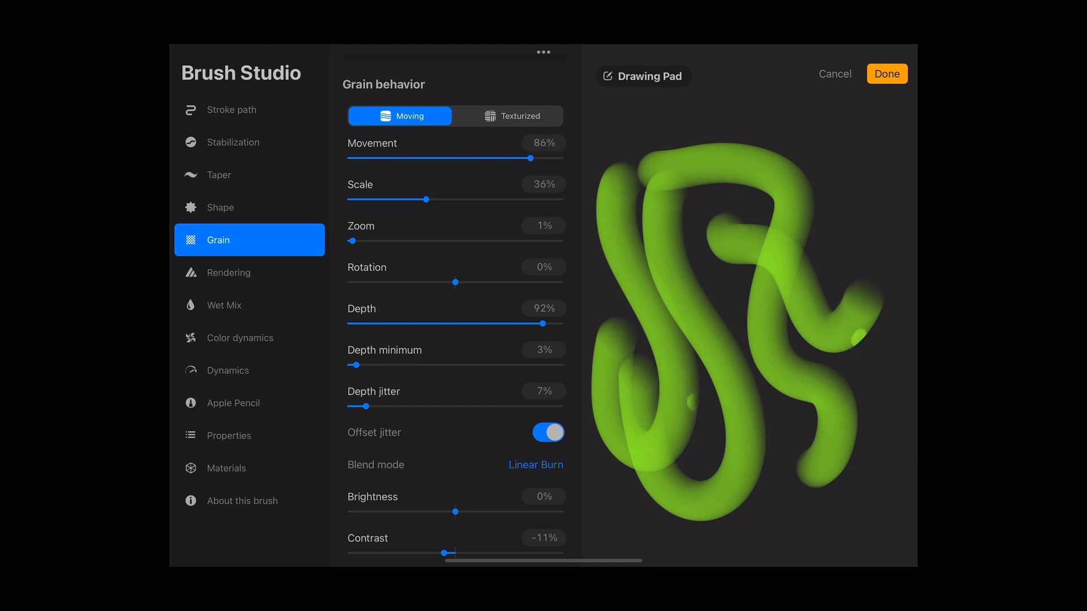
{"action": "left_click_drag", "start_coordinate": [542, 323], "coordinate": [512, 323]}
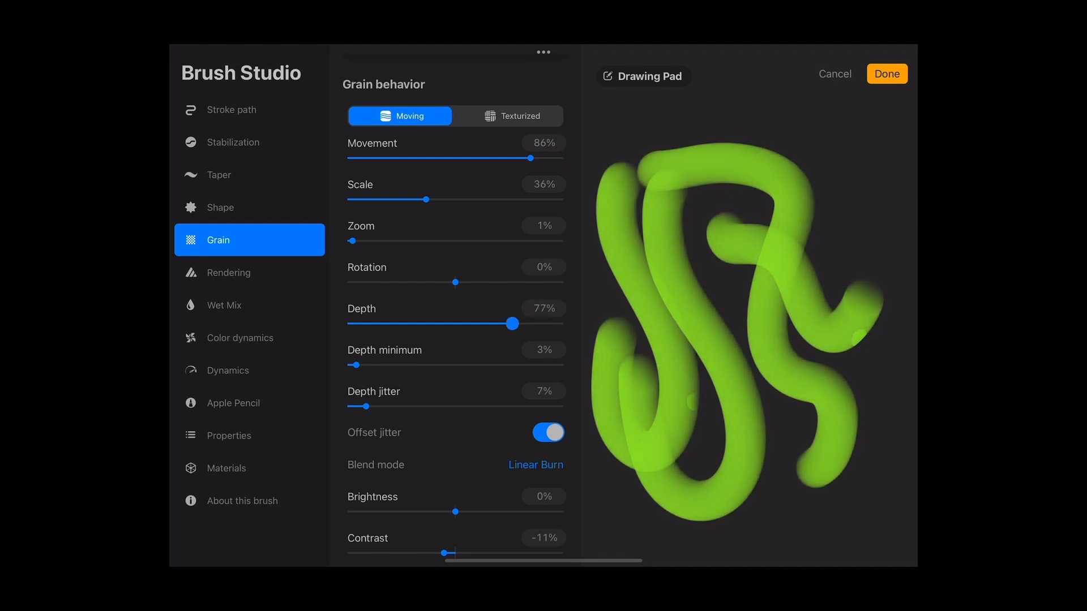
{"action": "left_click_drag", "start_coordinate": [509, 324], "coordinate": [517, 324]}
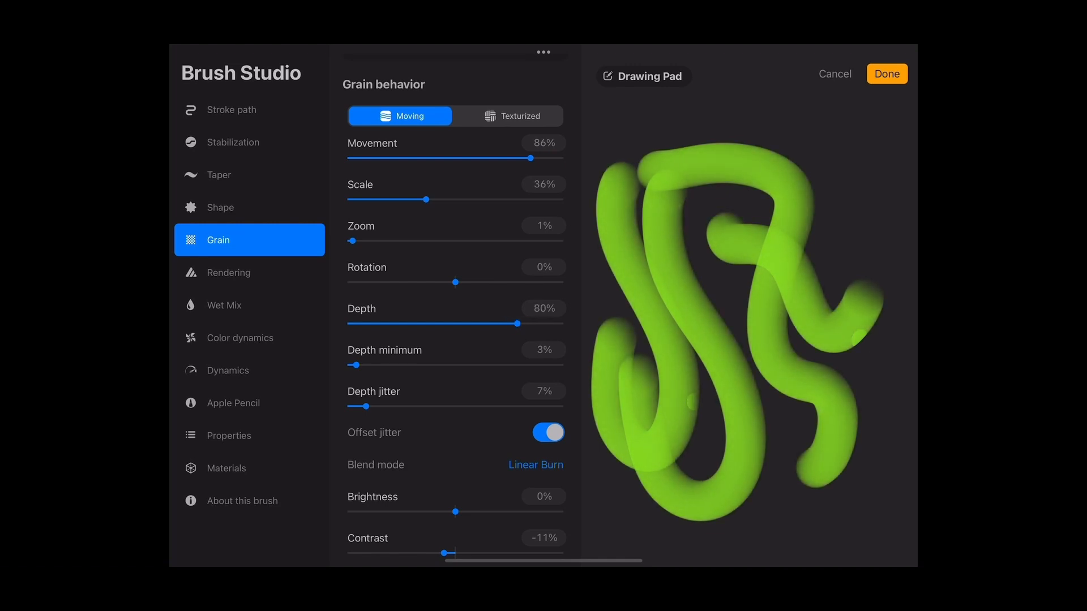
Step: Change the grain blend mode from Linear Burn to Multiply
{"action": "left_click", "coordinate": [535, 464]}
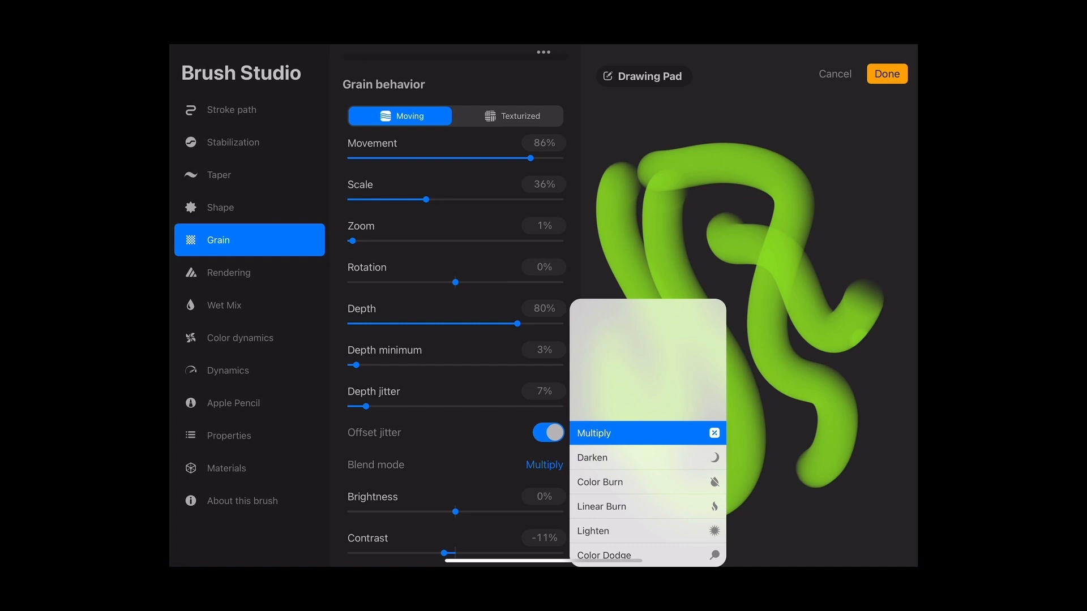
{"action": "left_click", "coordinate": [593, 432]}
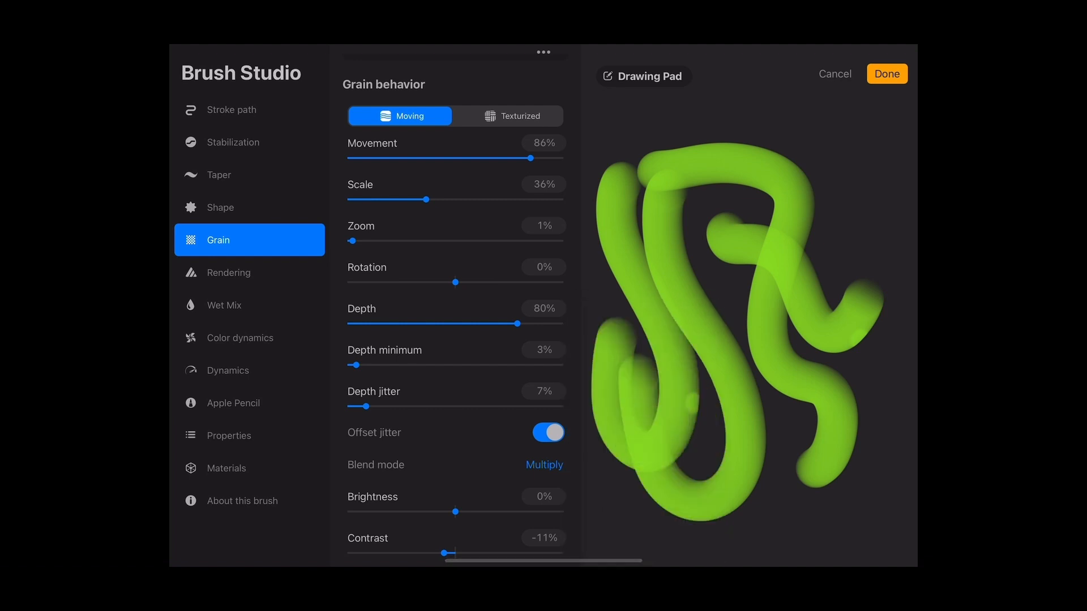
{"action": "left_click", "coordinate": [650, 76]}
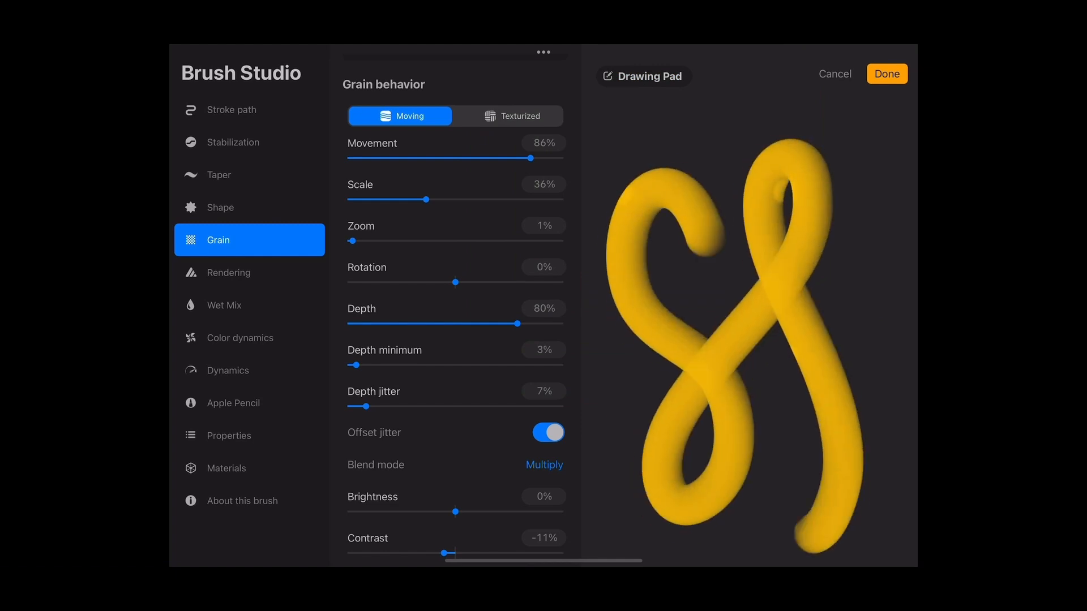
Step: Fine-tune grain scale to 34% and depth to 86%
{"action": "left_click_drag", "start_coordinate": [422, 199], "coordinate": [432, 200]}
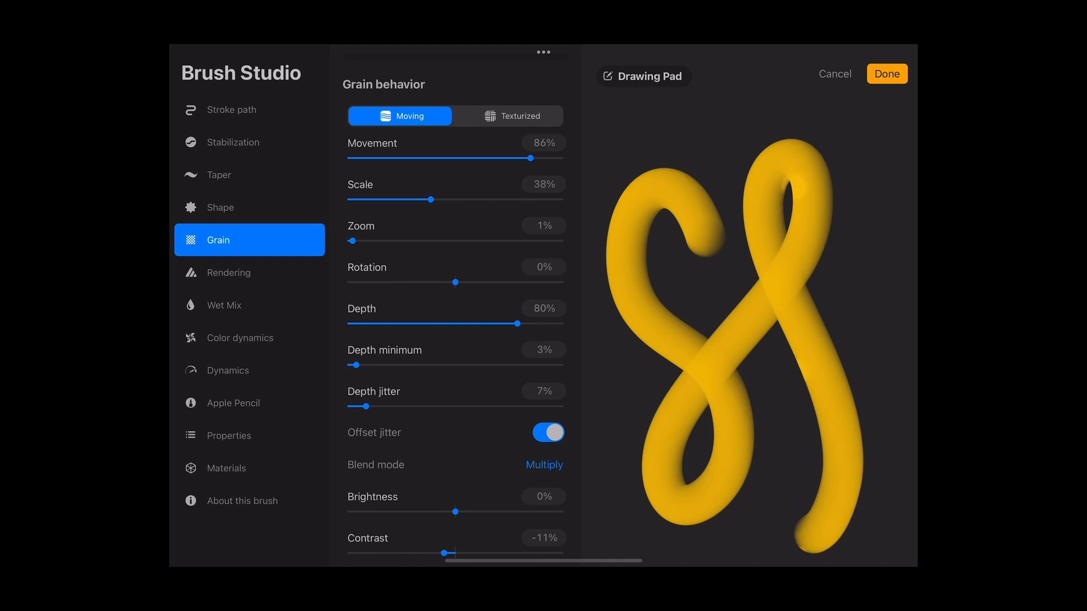
{"action": "left_click_drag", "start_coordinate": [431, 200], "coordinate": [408, 199]}
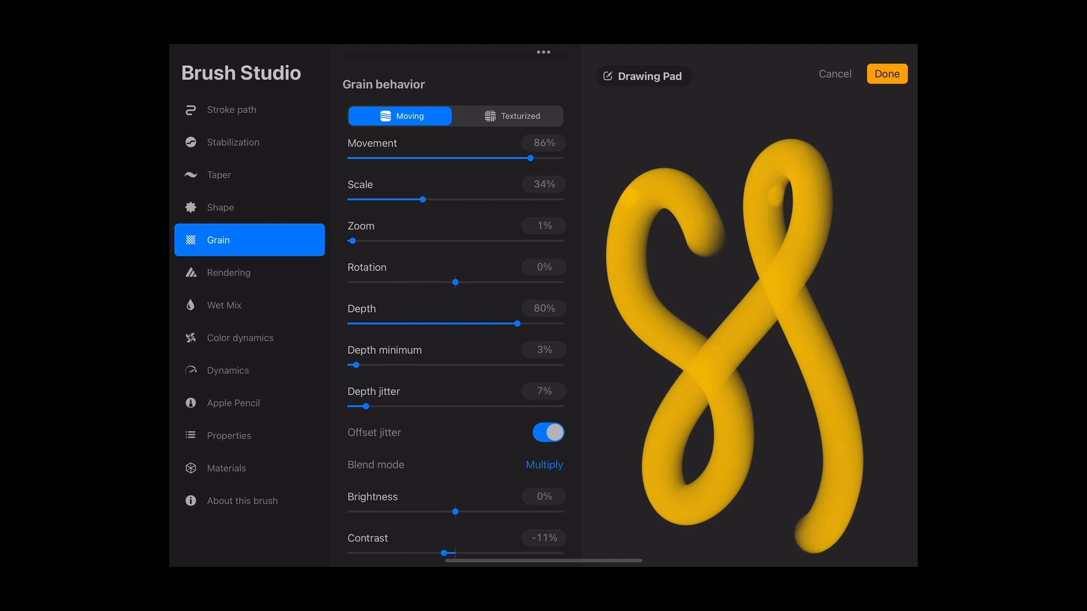
{"action": "left_click_drag", "start_coordinate": [516, 323], "coordinate": [525, 323]}
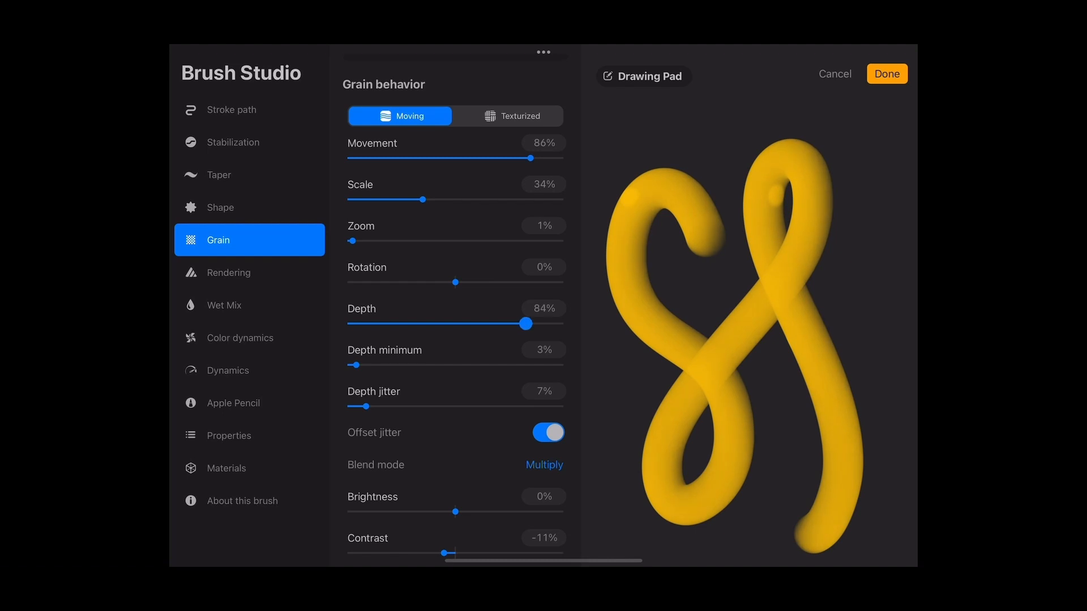
{"action": "left_click_drag", "start_coordinate": [524, 322], "coordinate": [530, 322]}
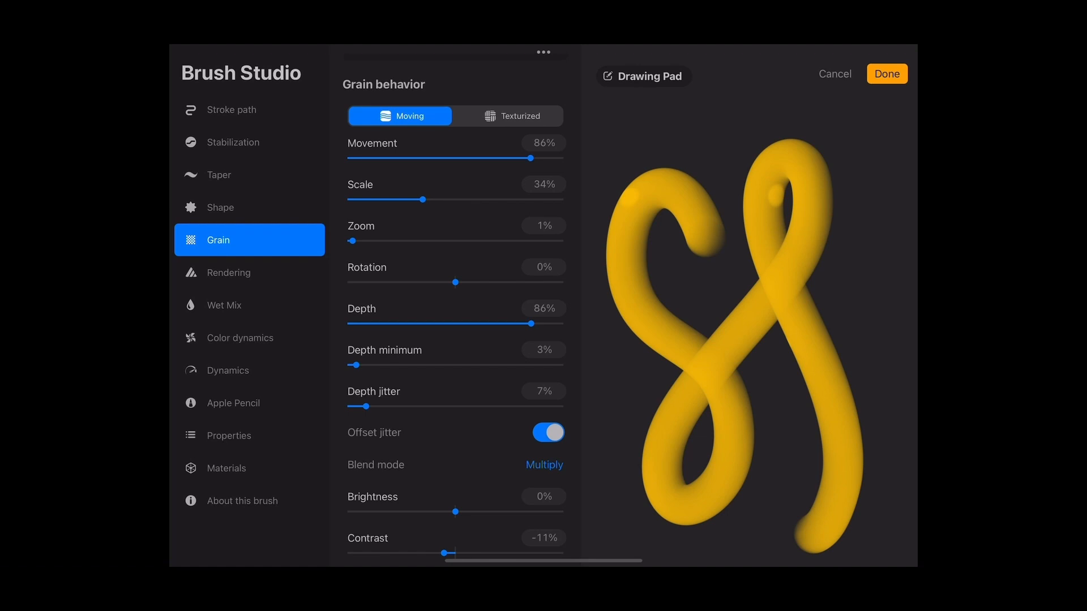
Step: Darken the grain brightness to about -52% after briefly trying 22%
{"action": "left_click_drag", "start_coordinate": [455, 512], "coordinate": [486, 512]}
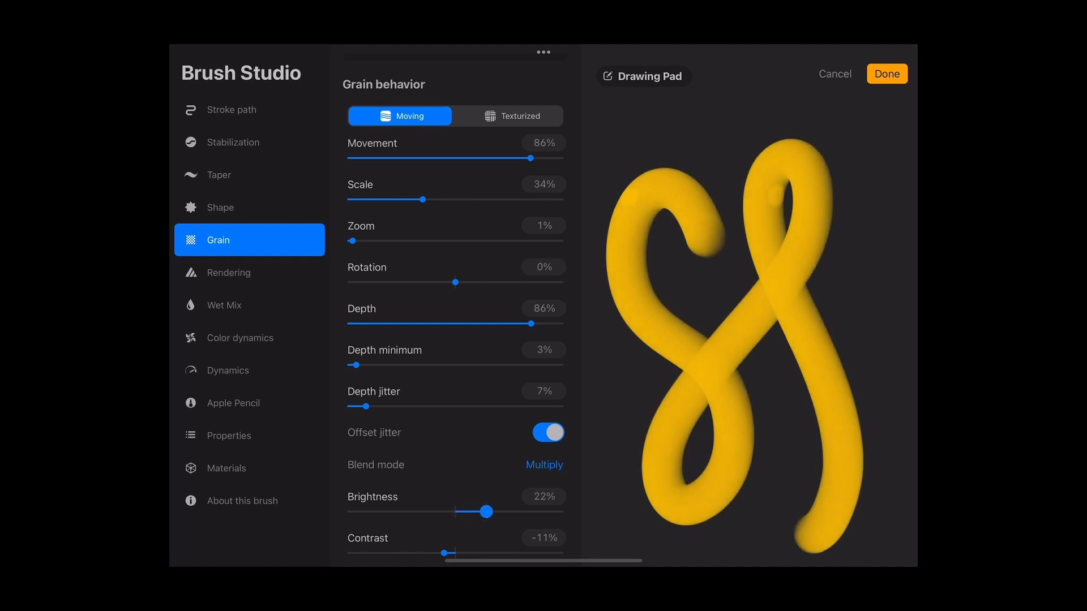
{"action": "left_click_drag", "start_coordinate": [485, 511], "coordinate": [401, 512]}
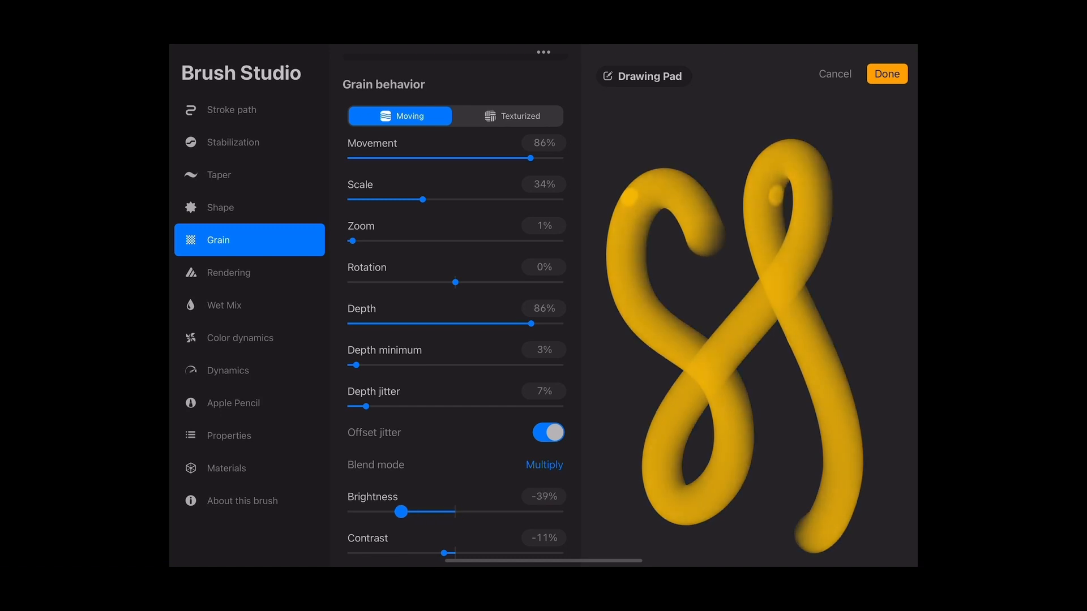
{"action": "left_click_drag", "start_coordinate": [399, 512], "coordinate": [381, 512]}
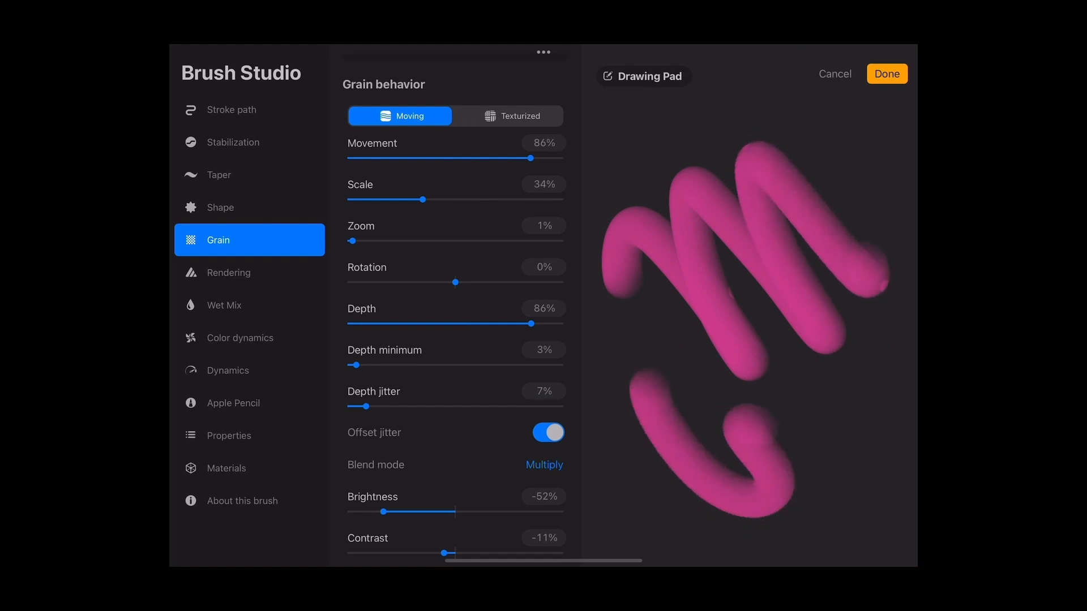
Step: Reduce grain scale to about 24% with 47% movement and blend the grain with Overlay
{"action": "left_click", "coordinate": [643, 76]}
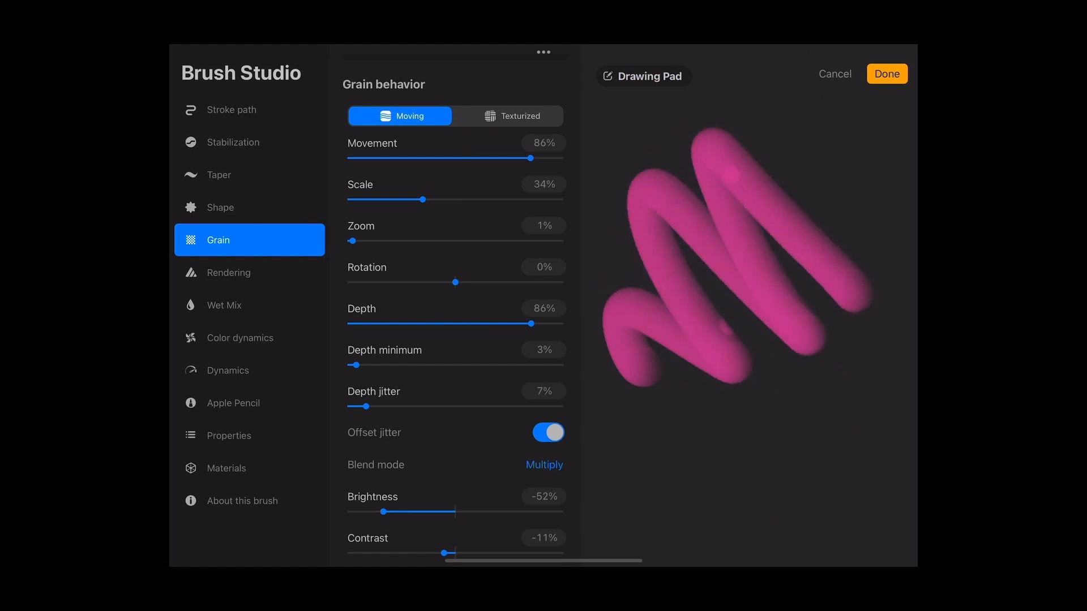
{"action": "left_click_drag", "start_coordinate": [533, 158], "coordinate": [430, 157]}
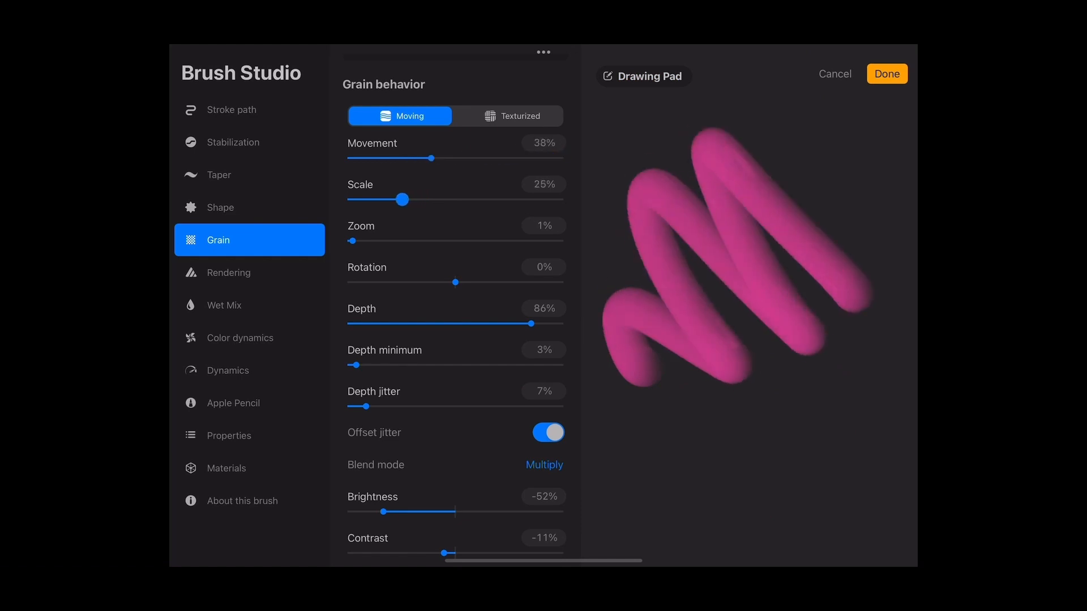
{"action": "left_click_drag", "start_coordinate": [431, 159], "coordinate": [449, 158]}
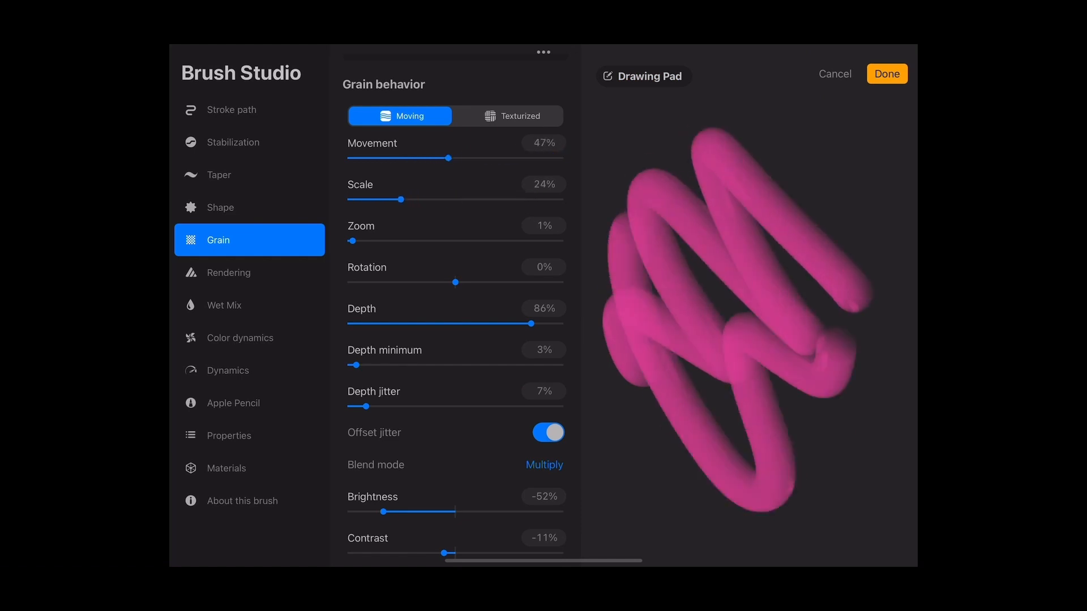
{"action": "left_click", "coordinate": [602, 433]}
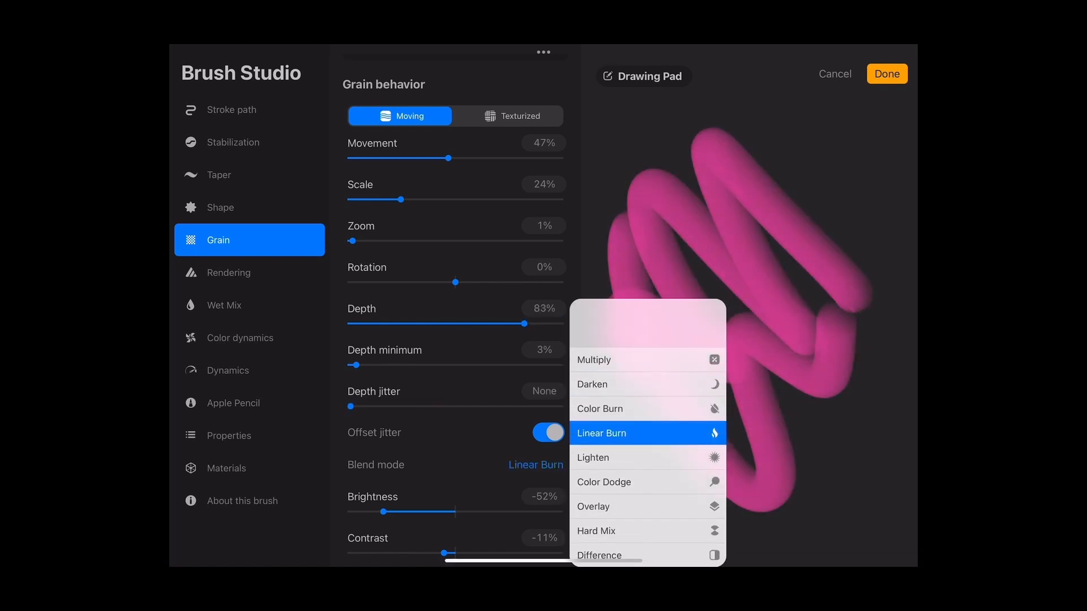
{"action": "left_click", "coordinate": [592, 432]}
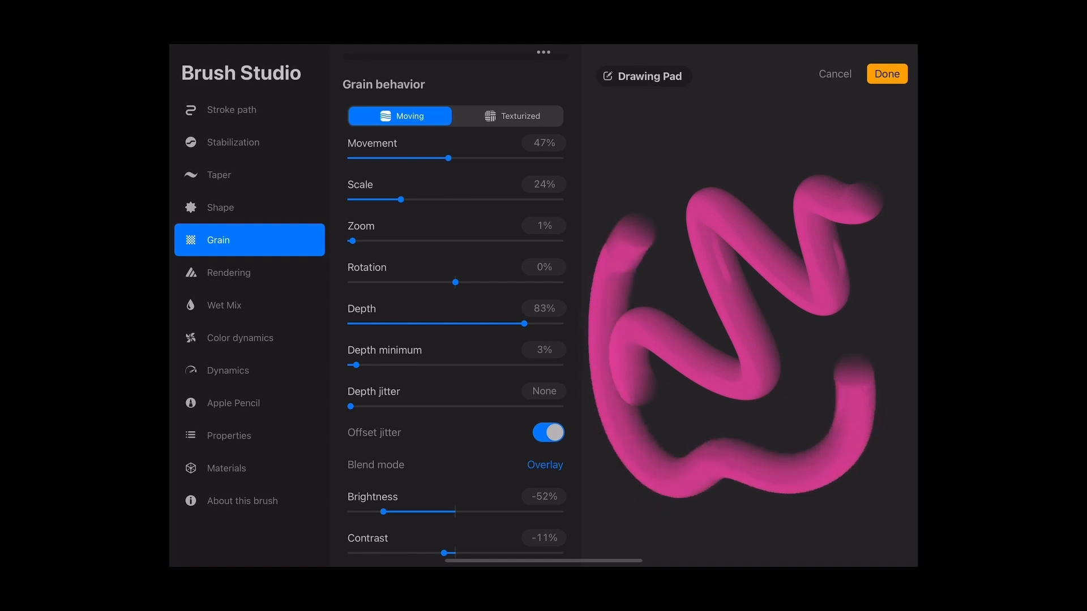
{"action": "scroll", "scroll_direction": "down", "scroll_amount": 3}
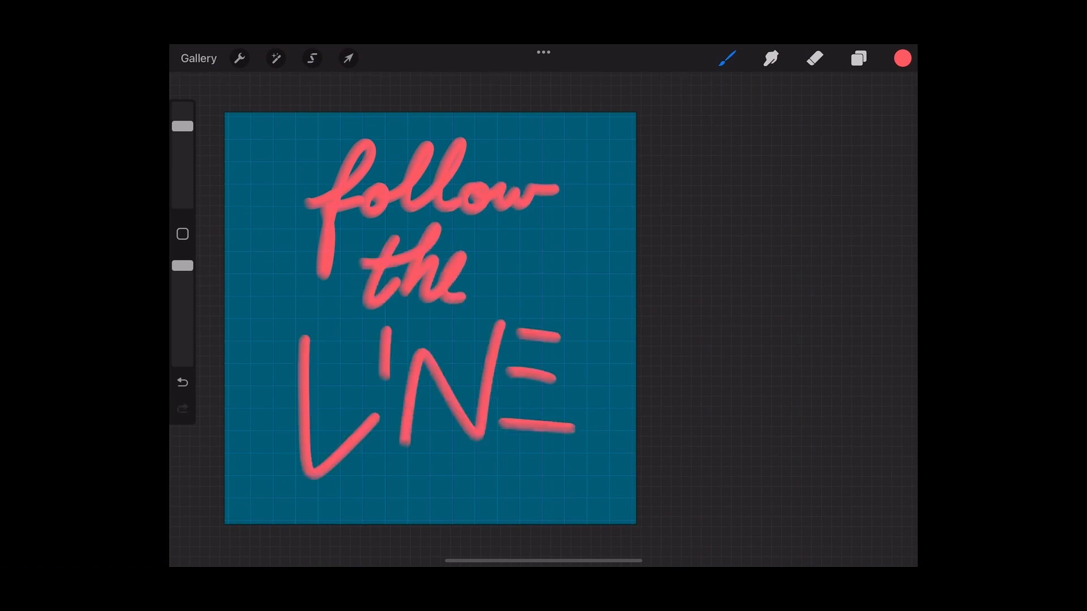
Step: Undo a stroke, draw a wavy line under 'LINE', and show the Brush Library with 3D Bright
{"action": "left_click", "coordinate": [183, 381]}
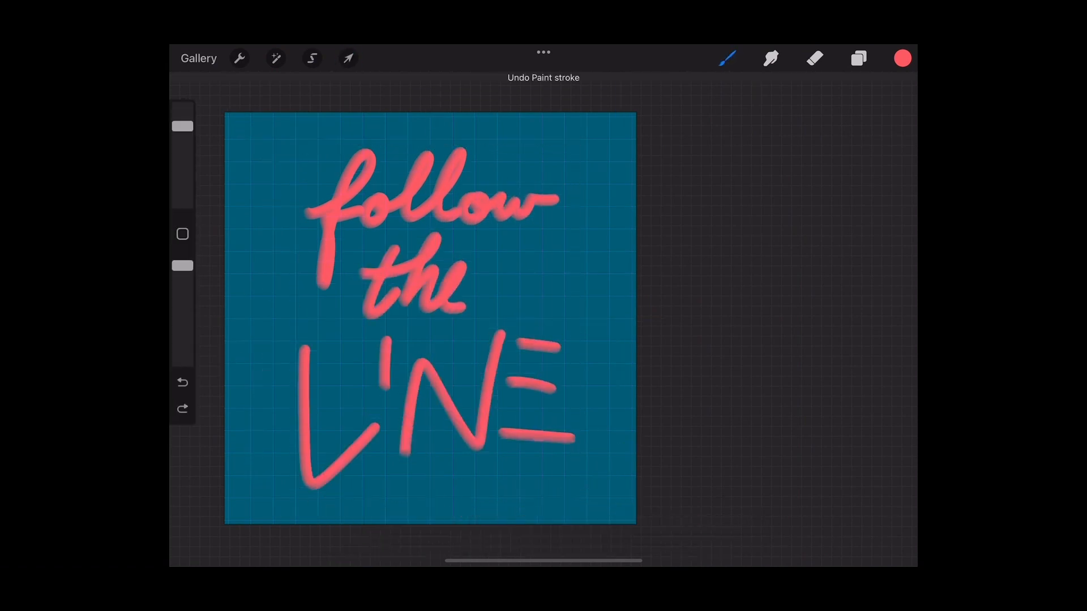
{"action": "left_click_drag", "start_coordinate": [375, 500], "coordinate": [611, 464]}
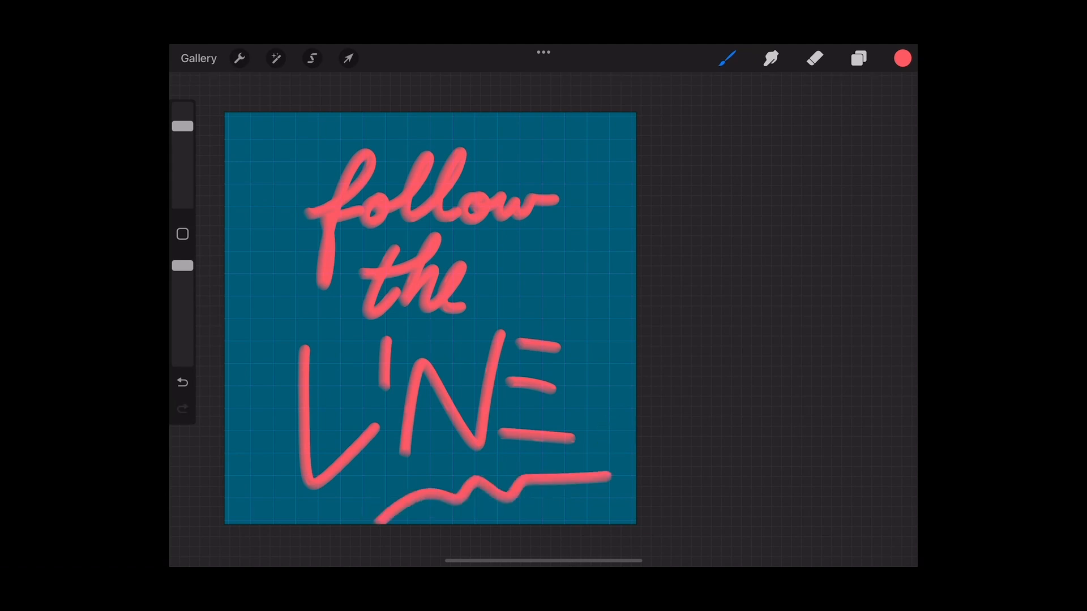
{"action": "left_click", "coordinate": [727, 58]}
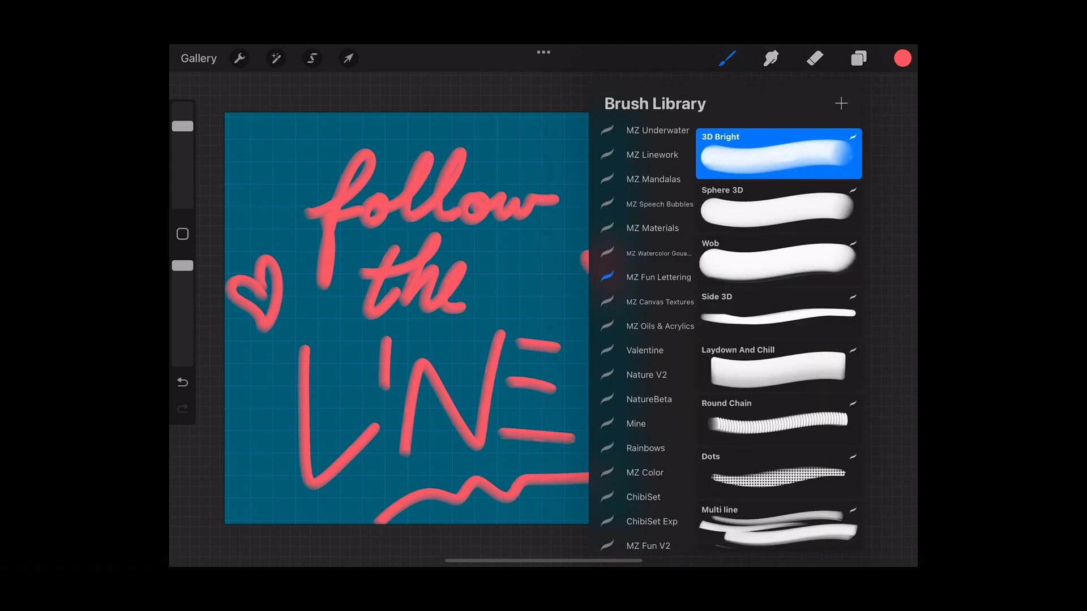